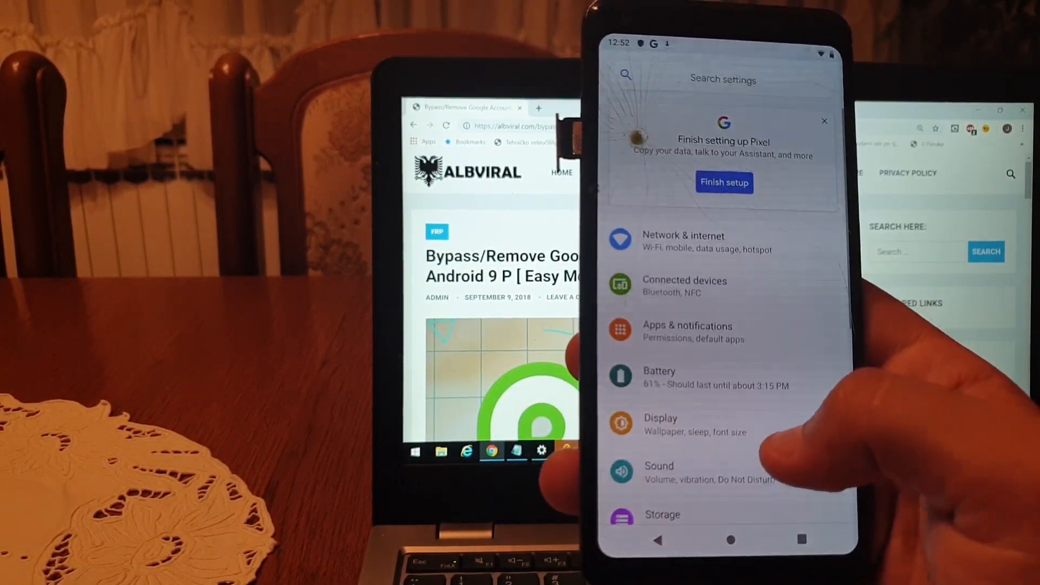
Reach System > Reset options listing network, app preference and Erase all data choices.
{"action": "scroll", "scroll_direction": "up", "scroll_amount": 3}
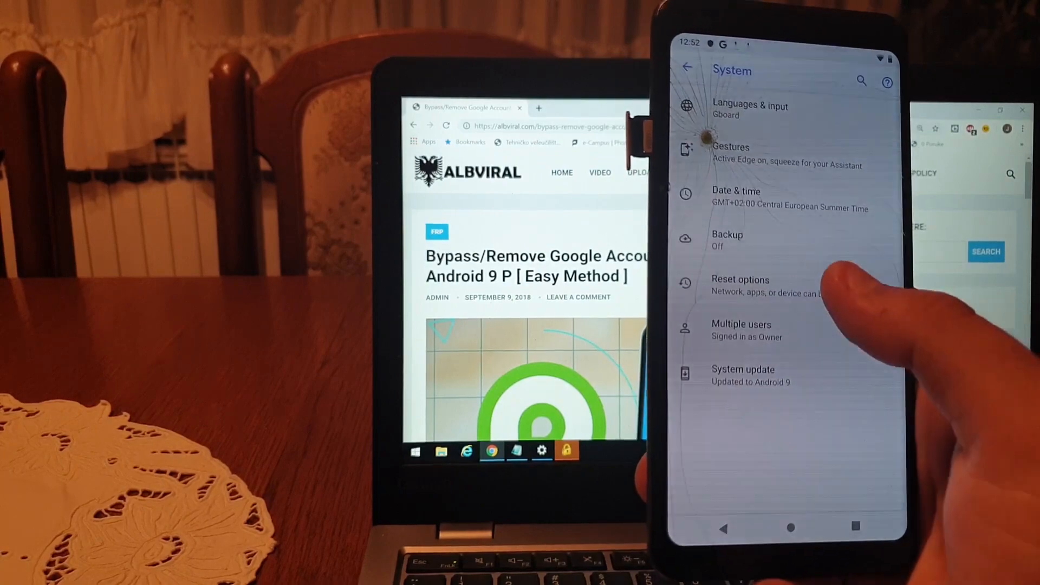
{"action": "left_click", "coordinate": [740, 285]}
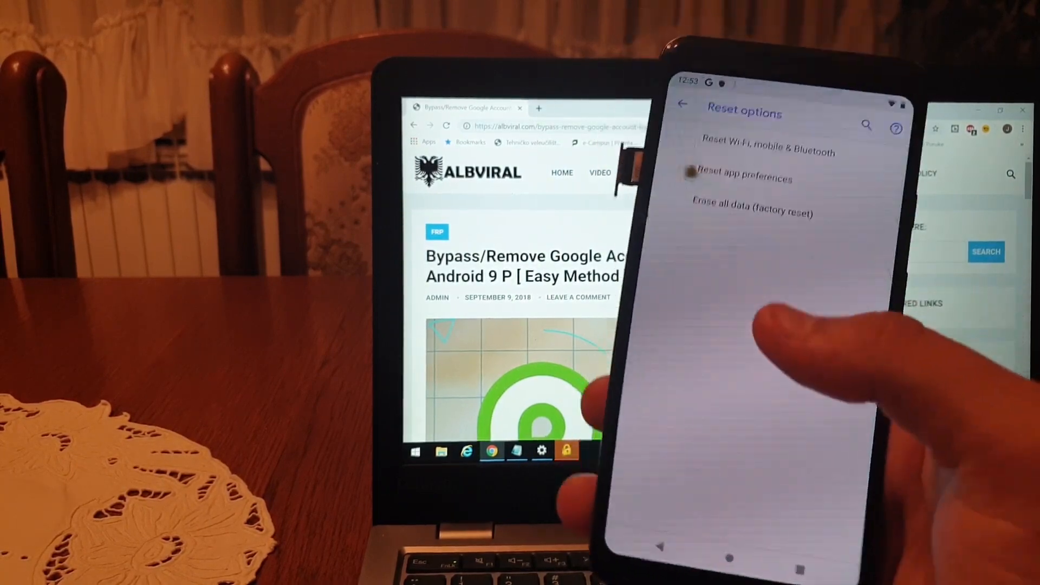